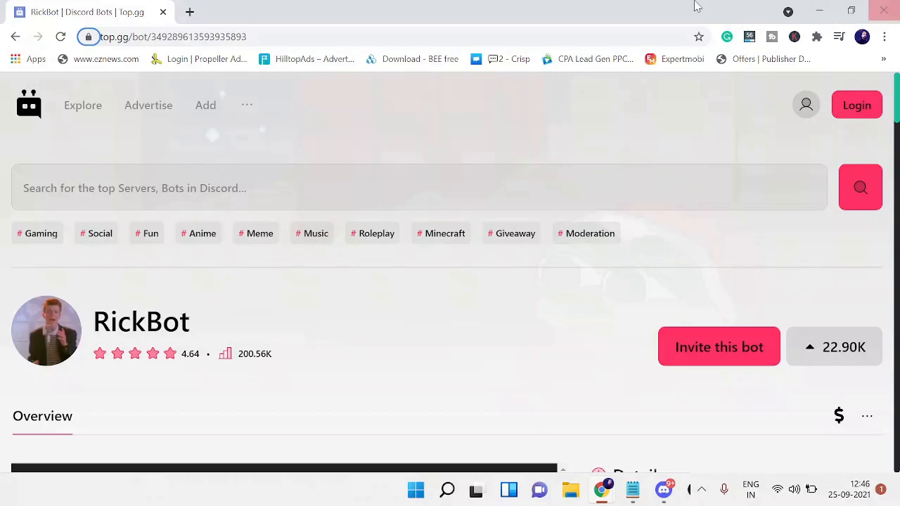
- From RickBot's top.gg page, use 'Invite this bot' to reach Discord's authorization screen
click(172, 36)
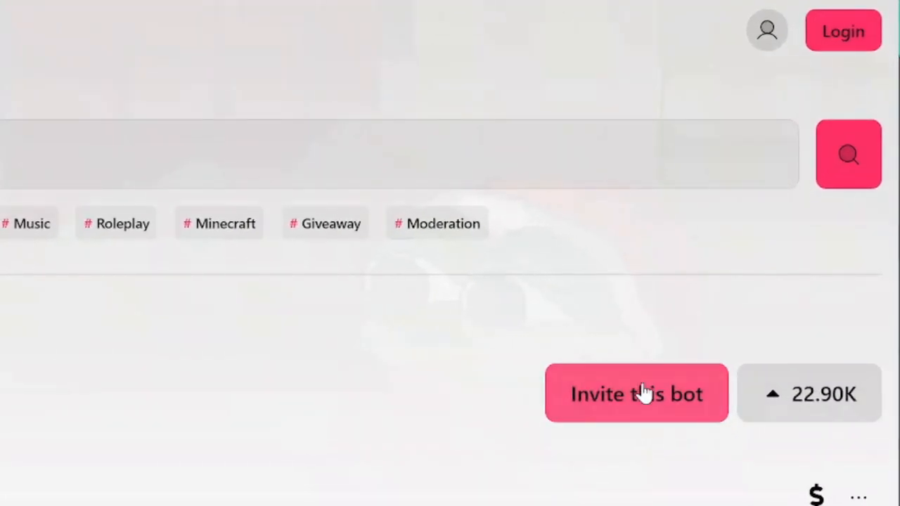
click(635, 394)
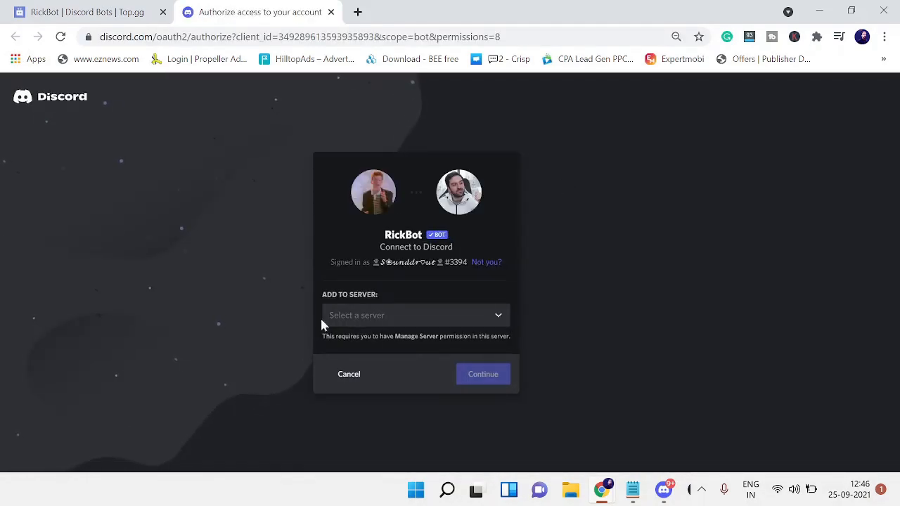
- Choose TEST SERVER in 'Add to server', continue and authorize RickBot with Administrator permission
click(416, 315)
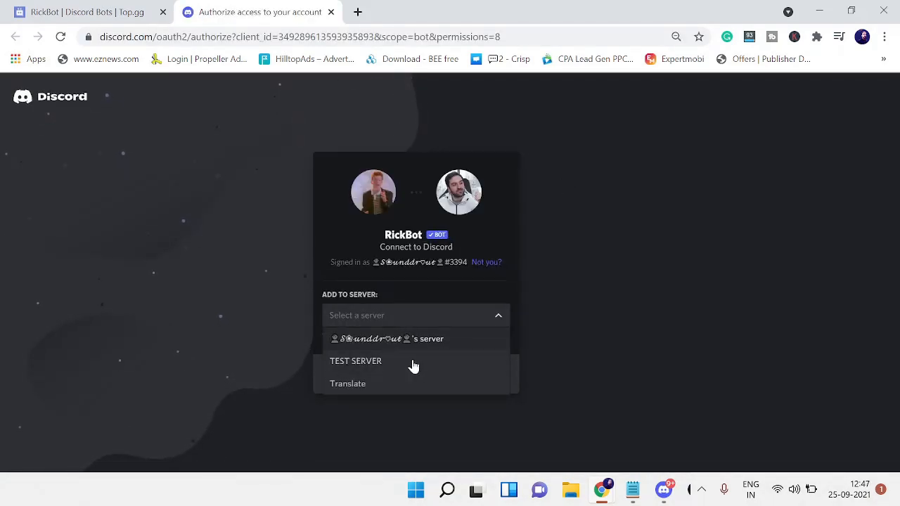
click(354, 360)
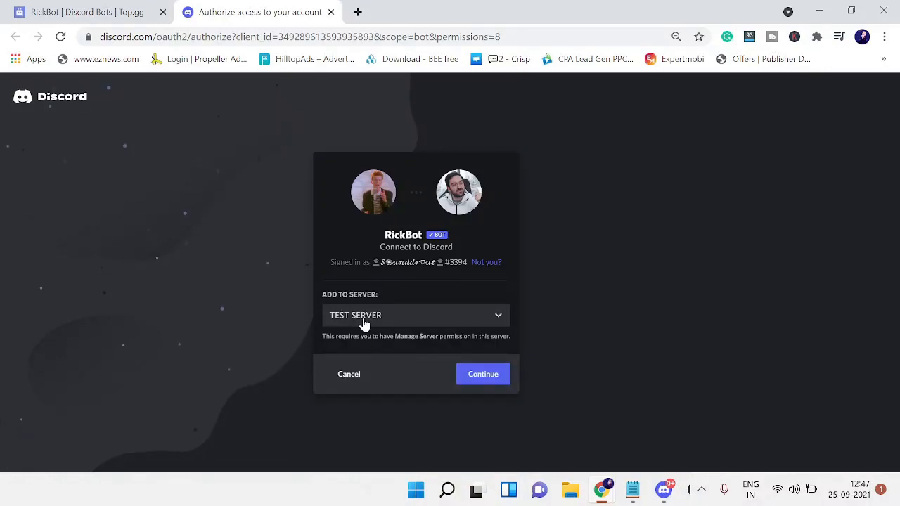
click(484, 374)
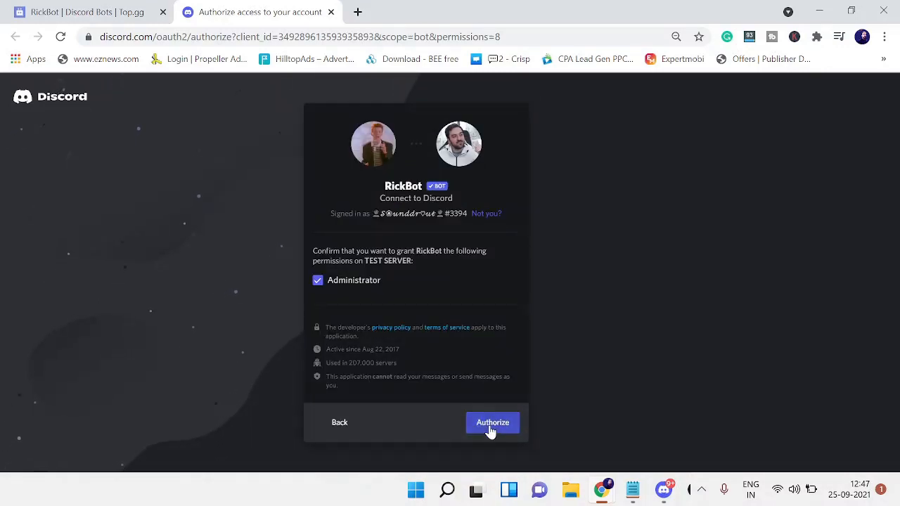
click(492, 421)
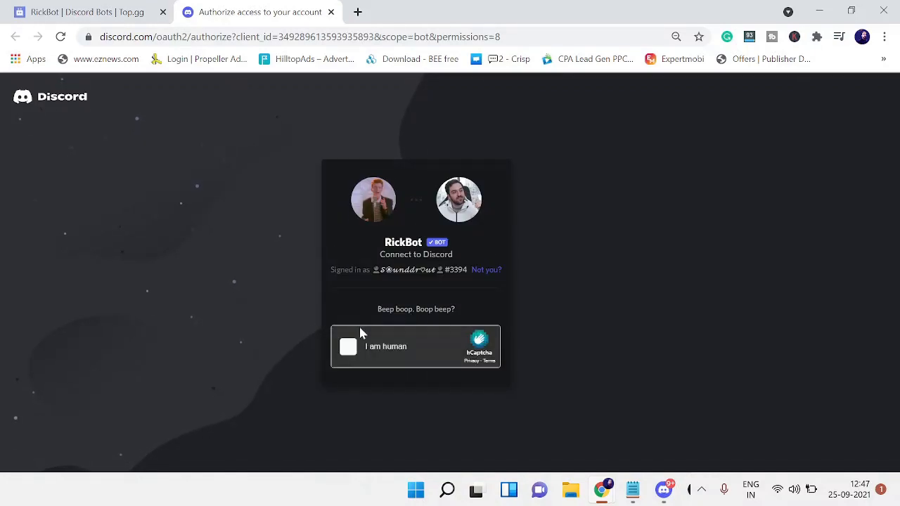
- Pass the 'I am human' captcha and land in TEST SERVER's #test channel
click(348, 346)
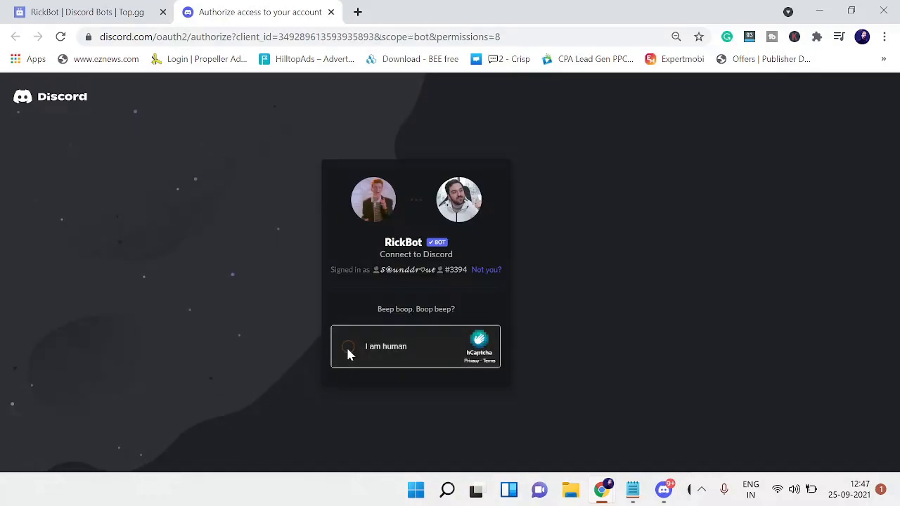
click(349, 346)
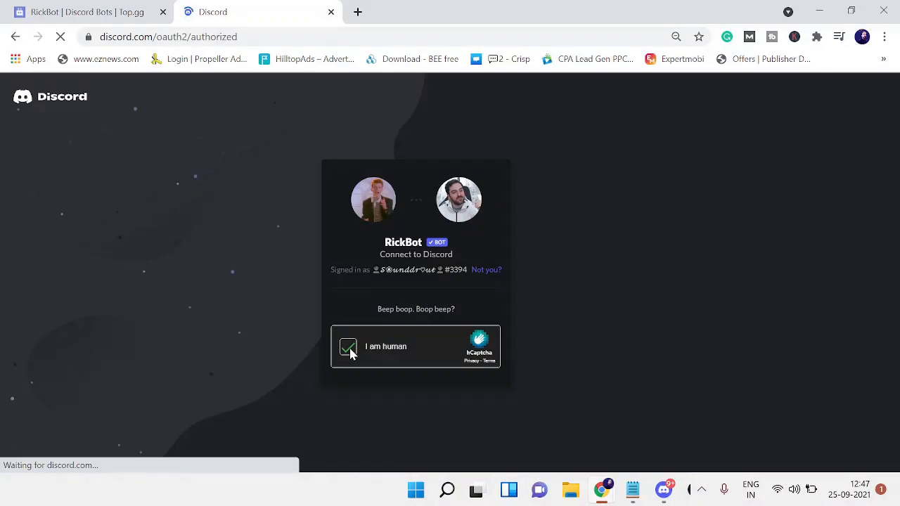
click(349, 345)
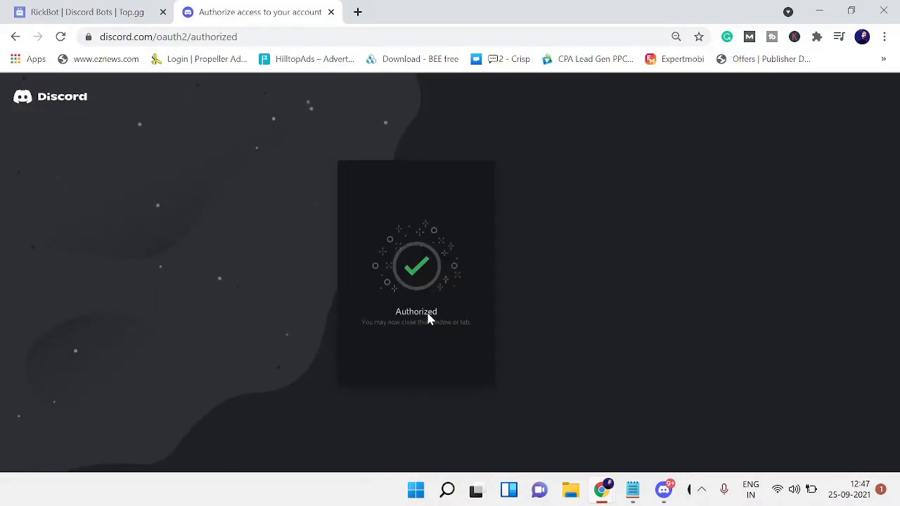
click(662, 489)
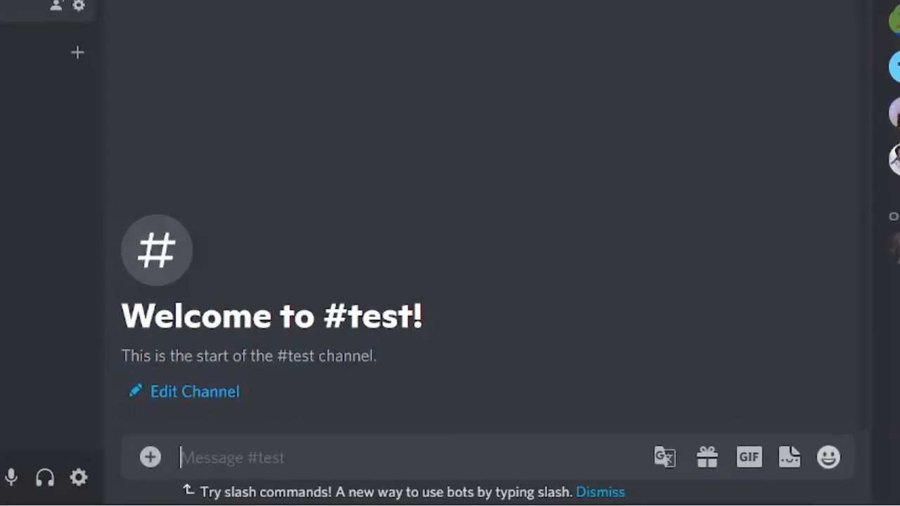
- Send 'rick' in #test so RickBot posts its help message and command categories
text(rick)
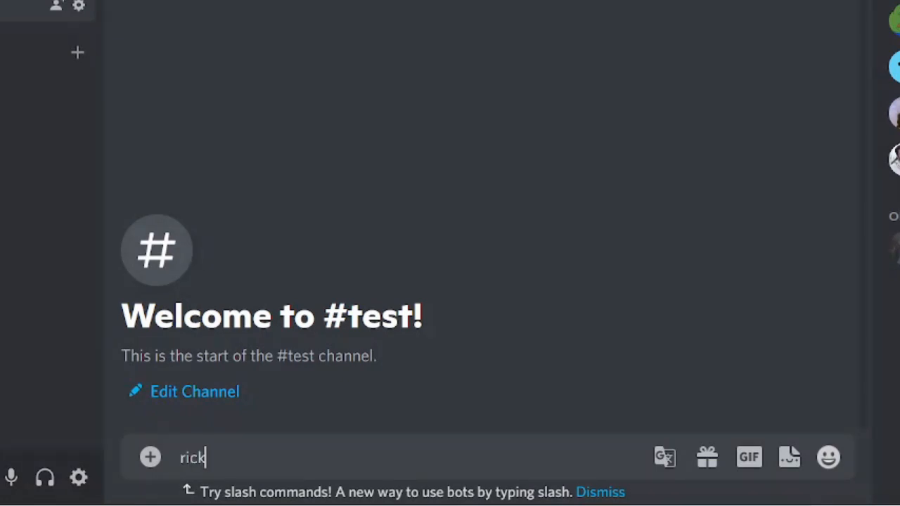
key(Return)
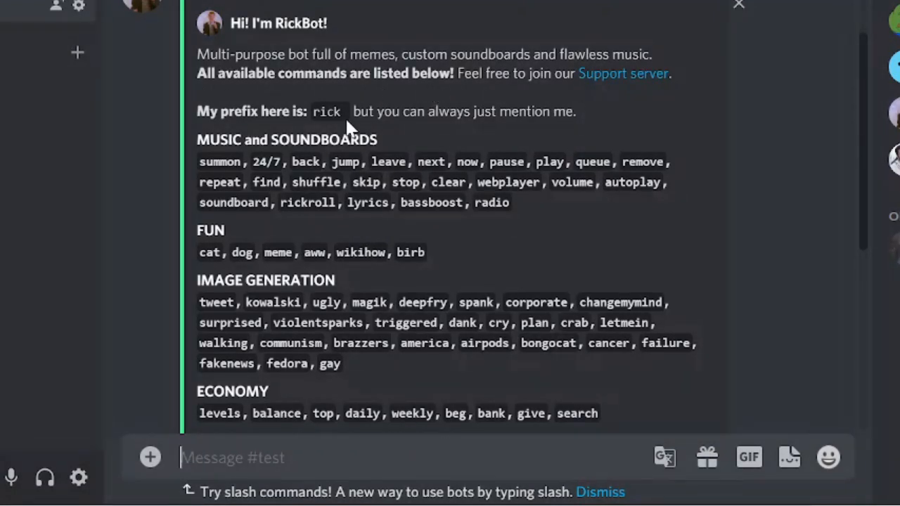
mouse_move(351, 129)
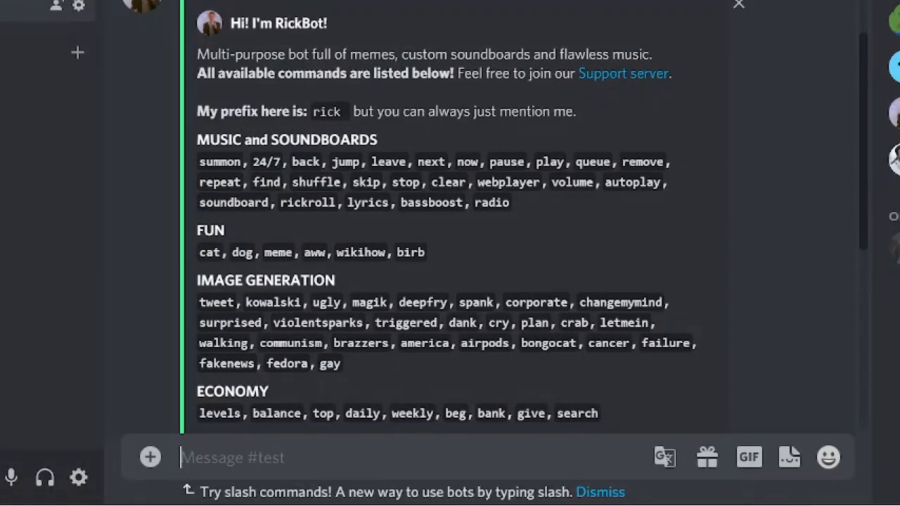
scroll(down, 3)
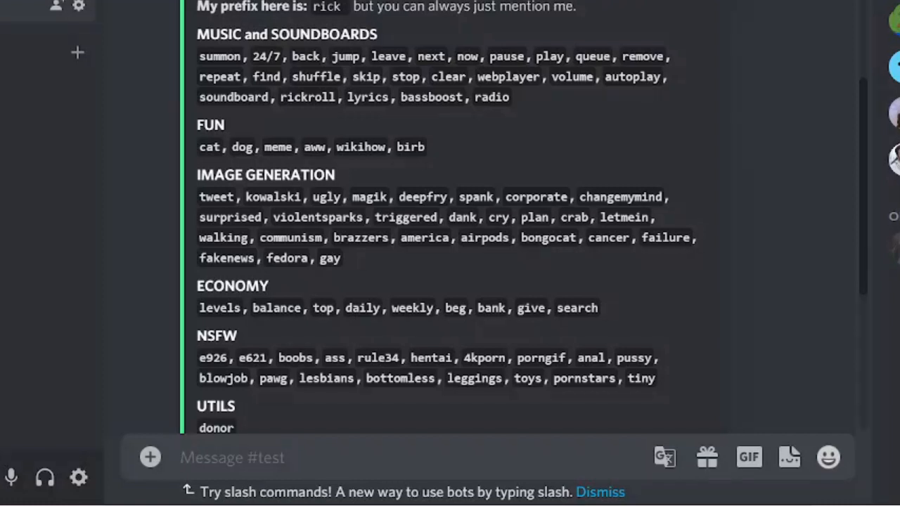
mouse_move(256, 118)
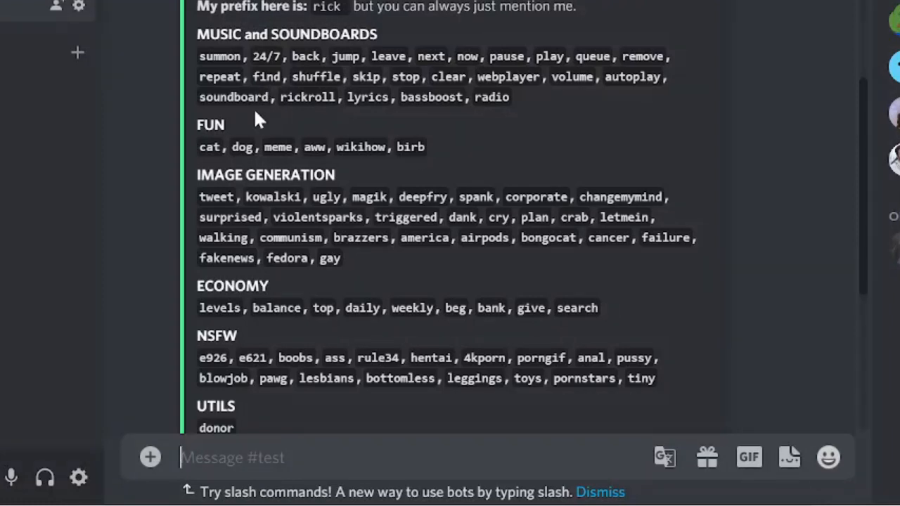
mouse_move(265, 134)
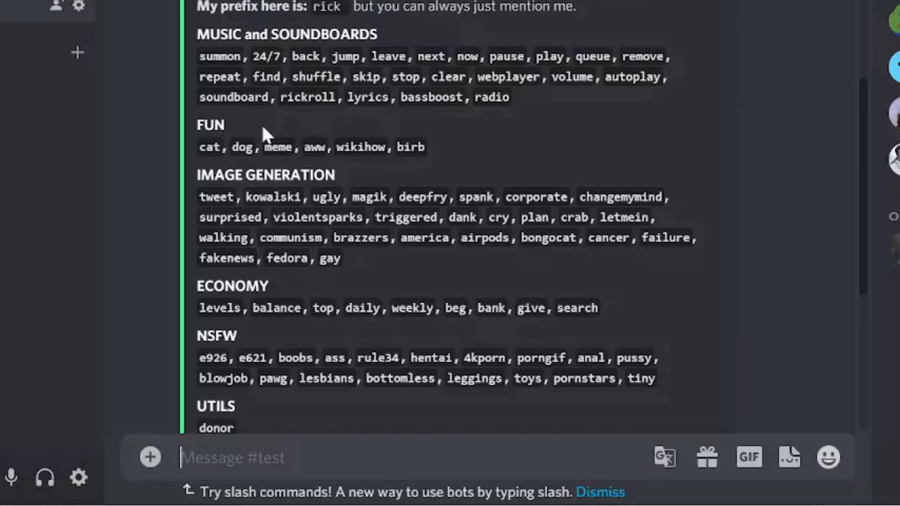
scroll(down, 3)
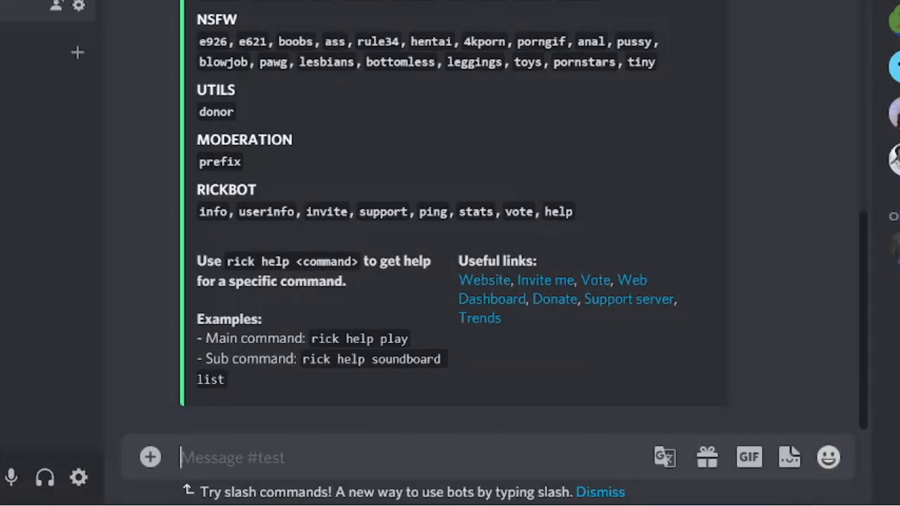
- Send 'rick play ncs' in #test; RickBot asks to join a voice channel first
text(rick p)
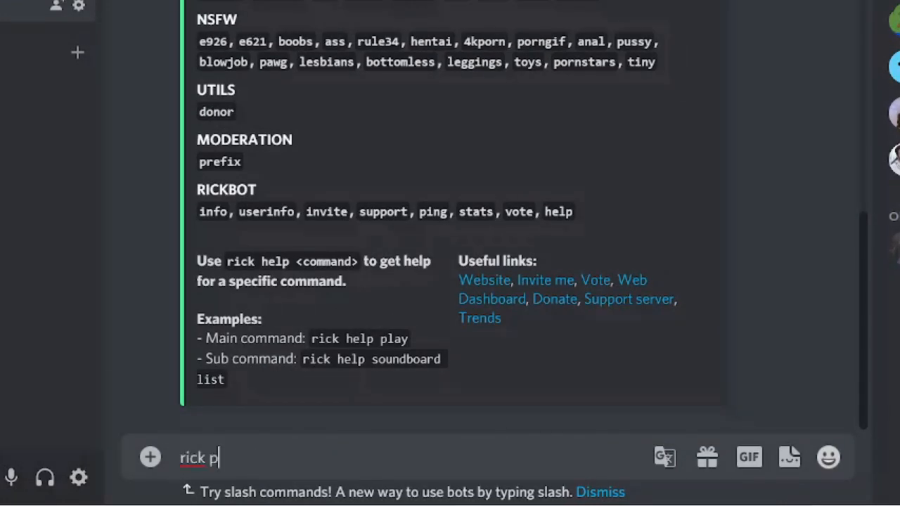
text(lay)
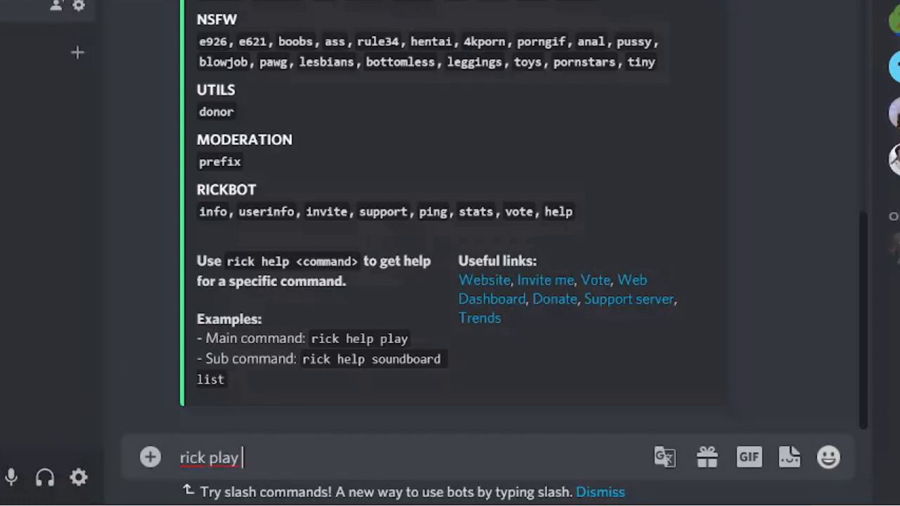
text(ncs)
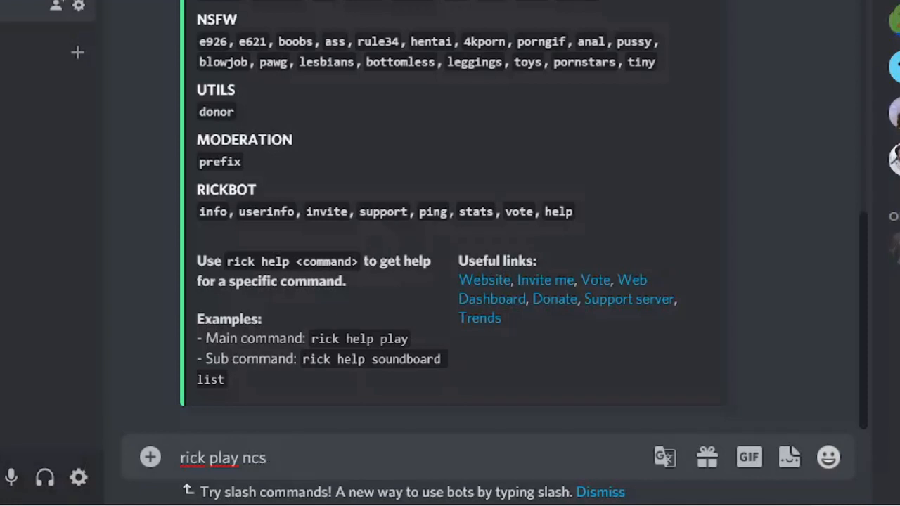
key(Return)
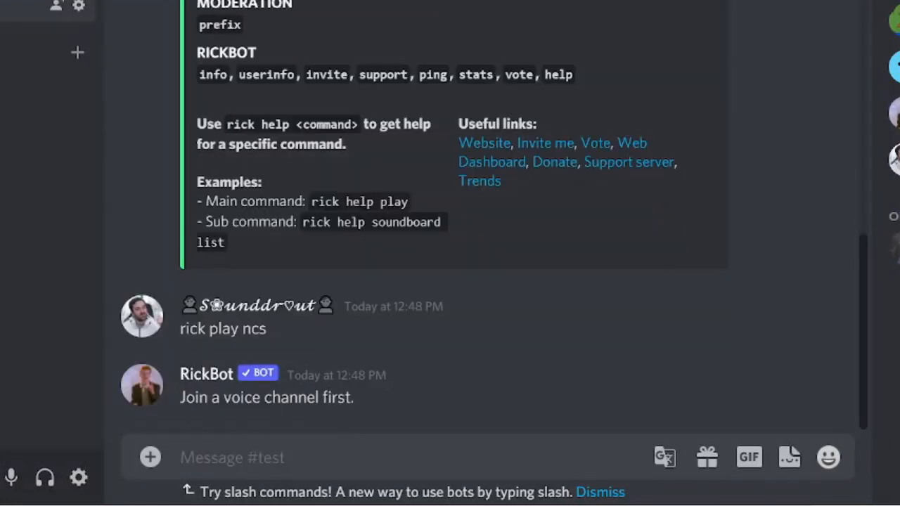
mouse_move(326, 435)
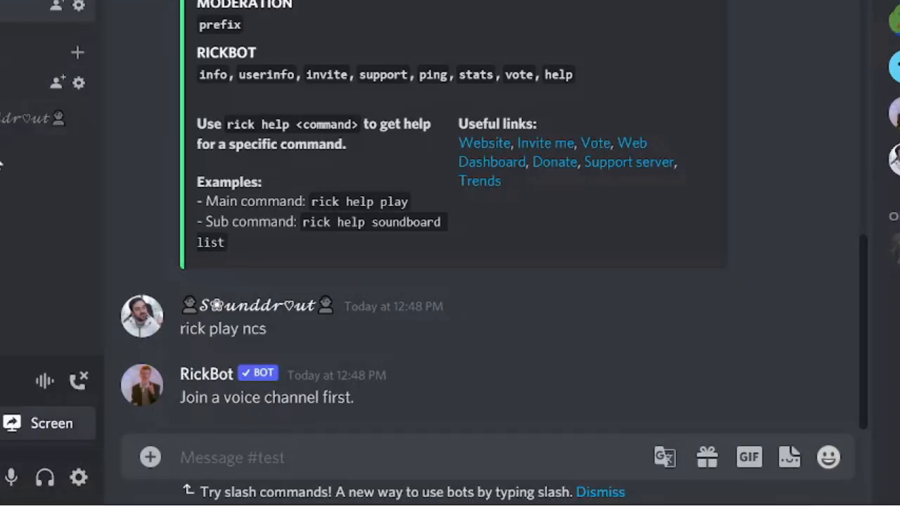
- Send 'rick play ncs' again after joining voice, enqueuing the Top 20 NCS track at position 3
text(r)
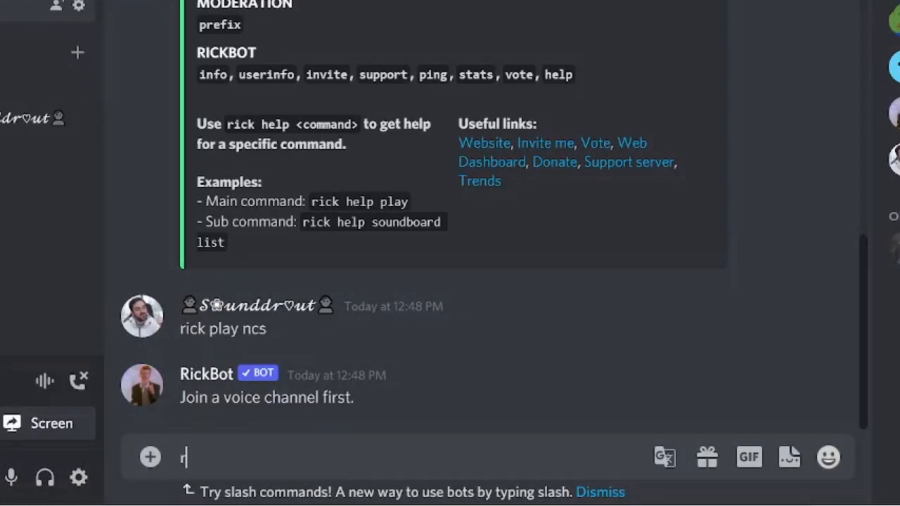
text(ick play n)
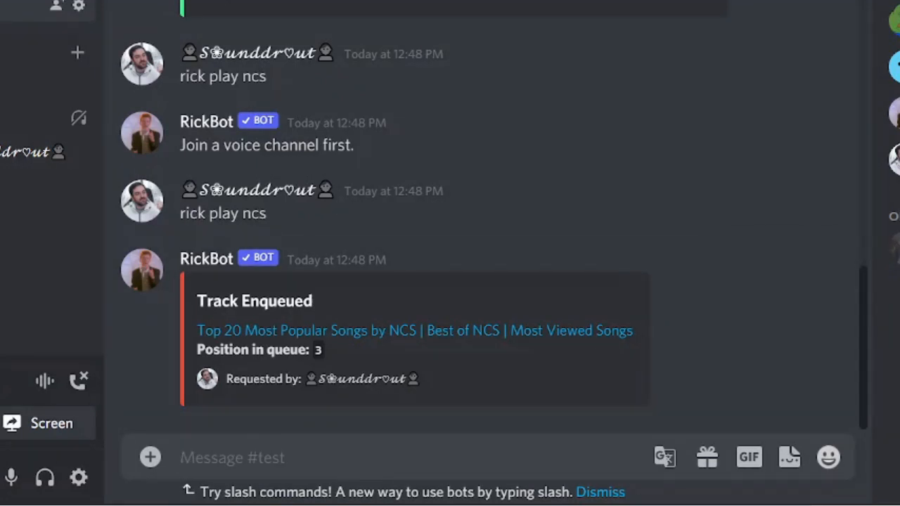
- Send 'rick clear' to empty the queue, then 'rick play ncs' to re-enqueue the track at position 1
text(rick cle)
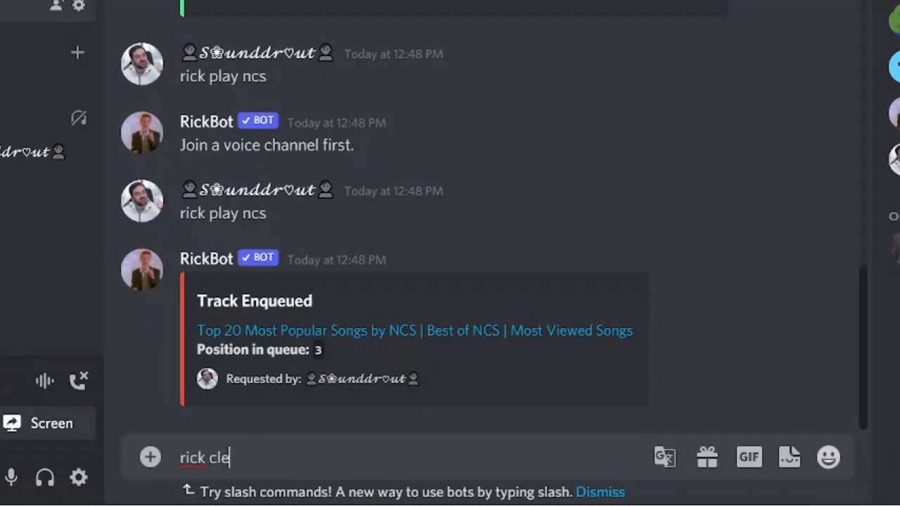
key(Return)
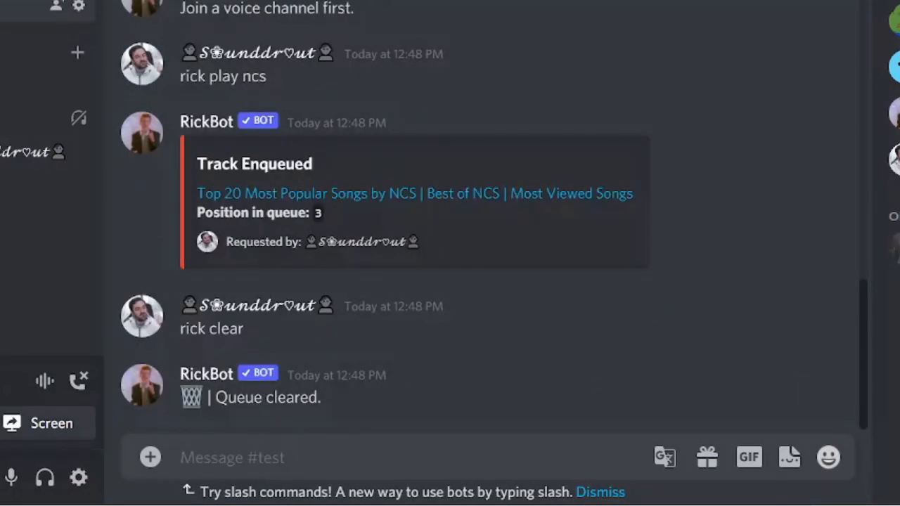
text(rick p)
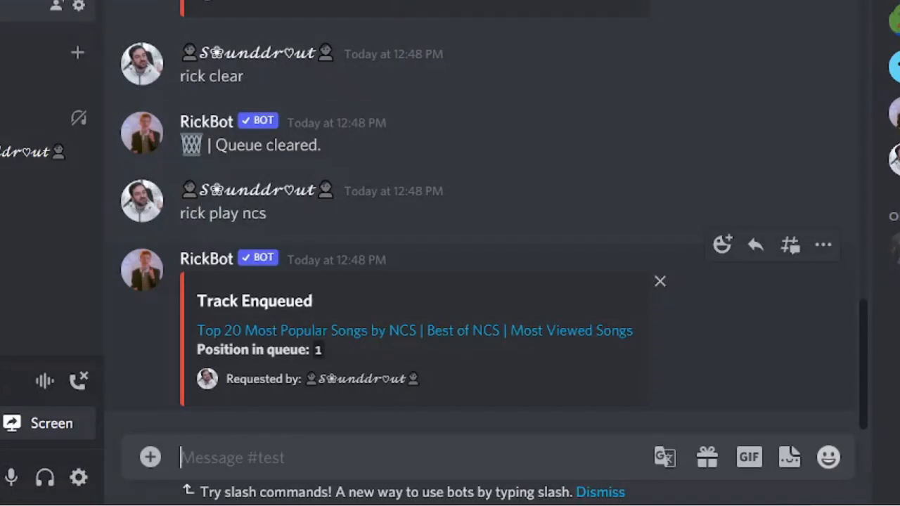
- Send 'rick play' to resume the previous session, then 'rick pause' to pause playback
text(rick)
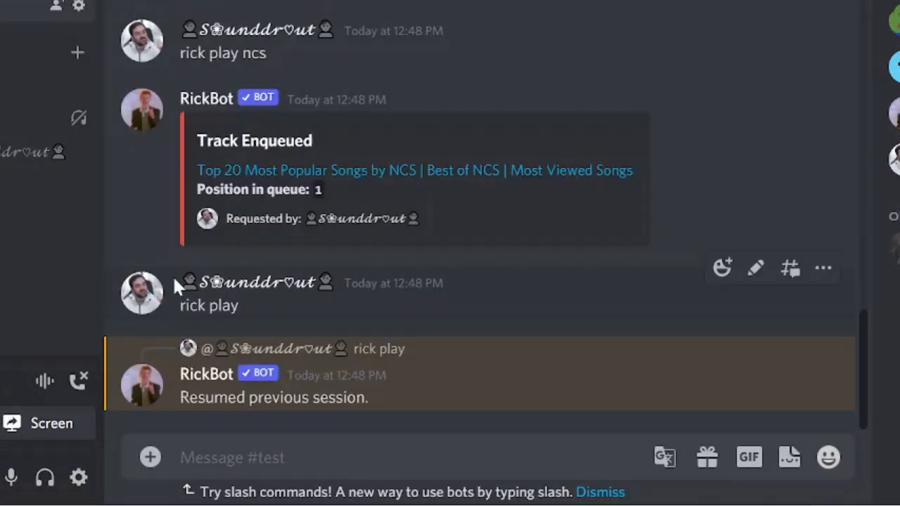
mouse_move(98, 373)
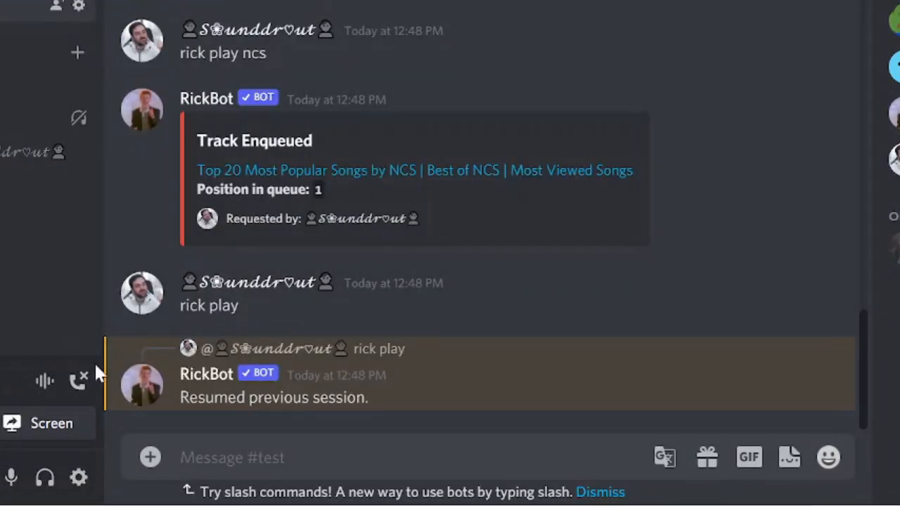
mouse_move(79, 382)
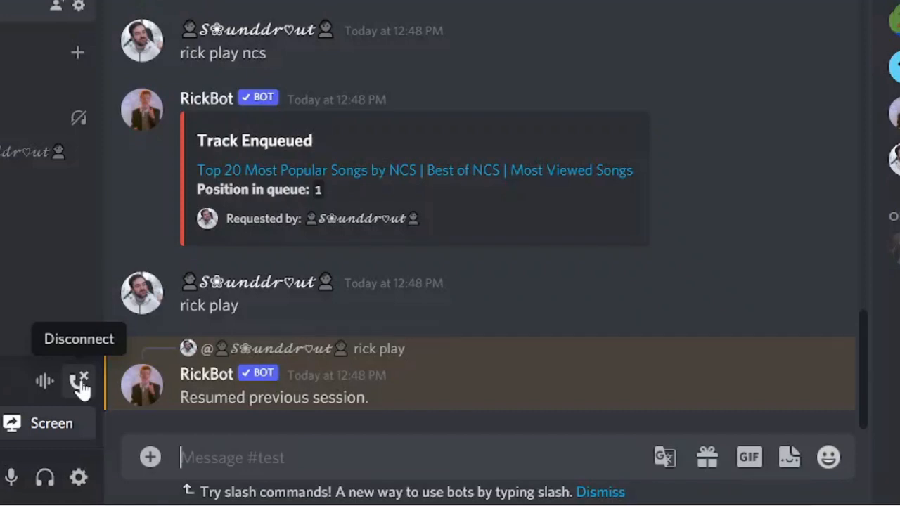
mouse_move(125, 416)
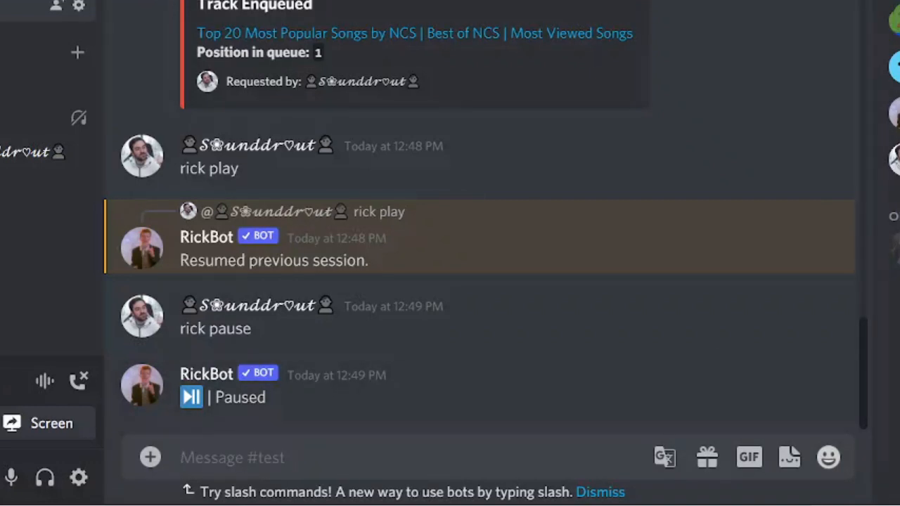
- Send 'rick stop' to halt playback, then 'rick help' to display the command list again
text(rick st)
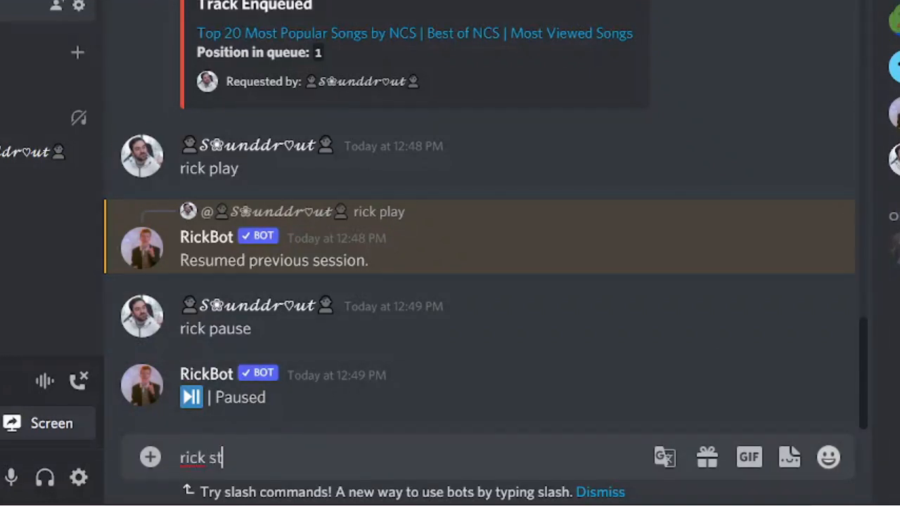
key(Return)
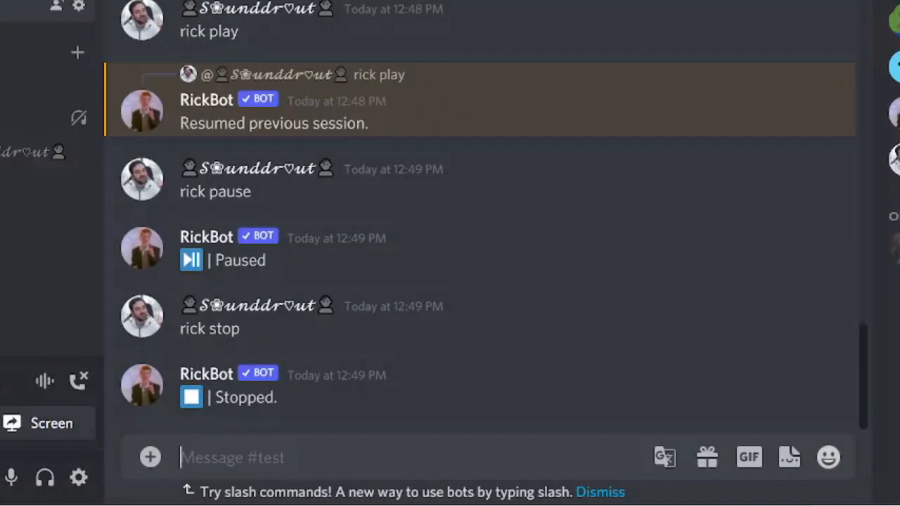
scroll(up, 3)
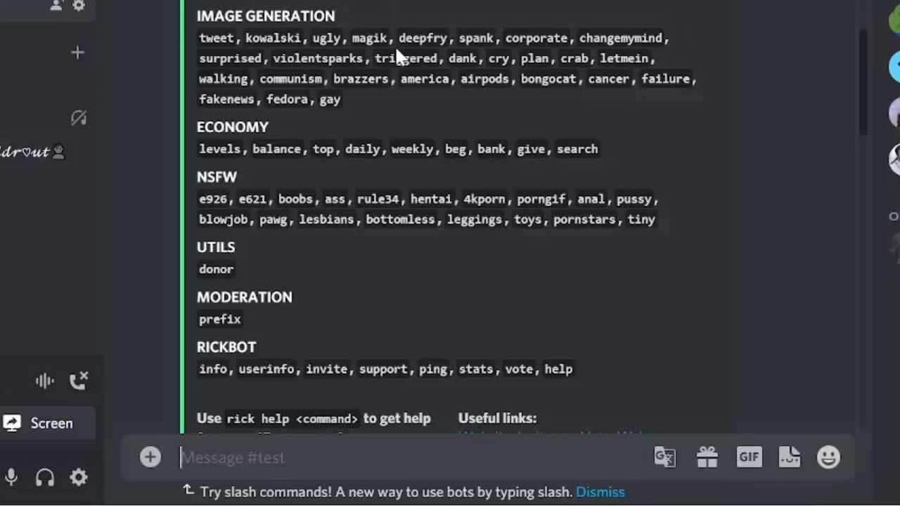
- Look over the fun commands in the help list, then send 'rick meme' for a random meme
scroll(up, 3)
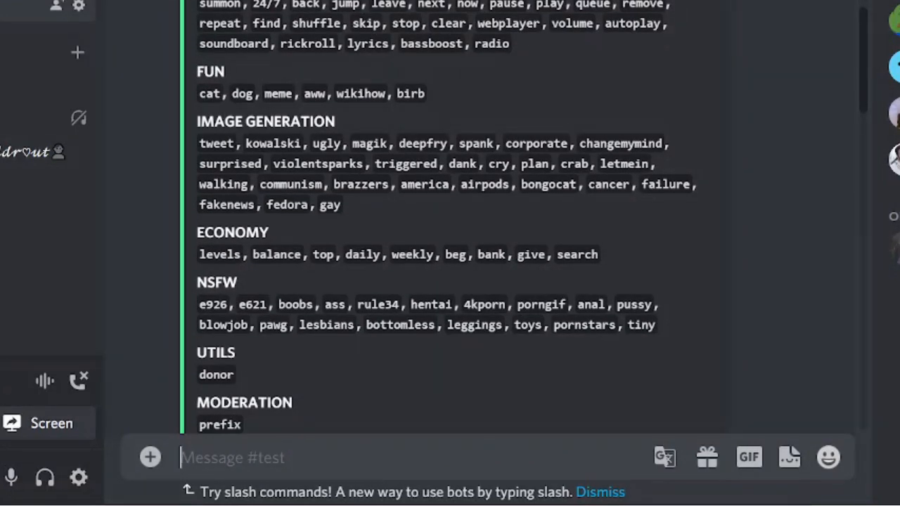
mouse_move(223, 97)
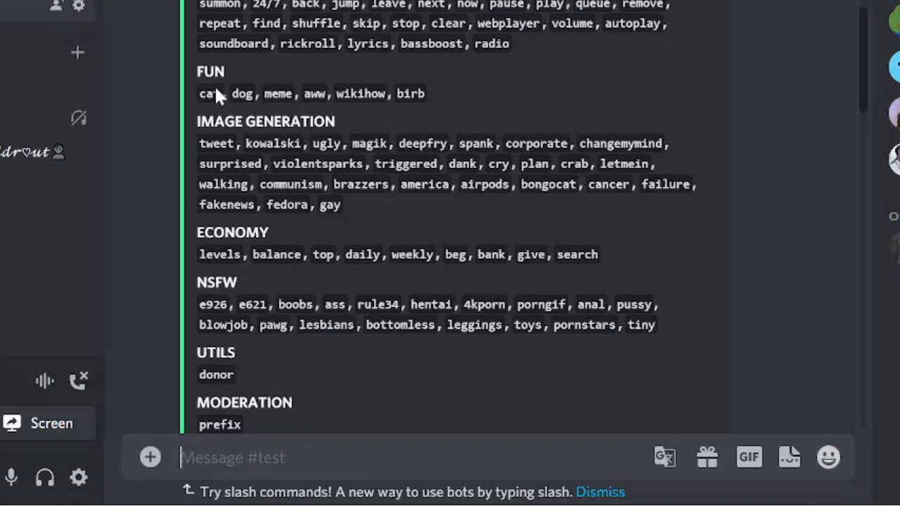
mouse_move(253, 109)
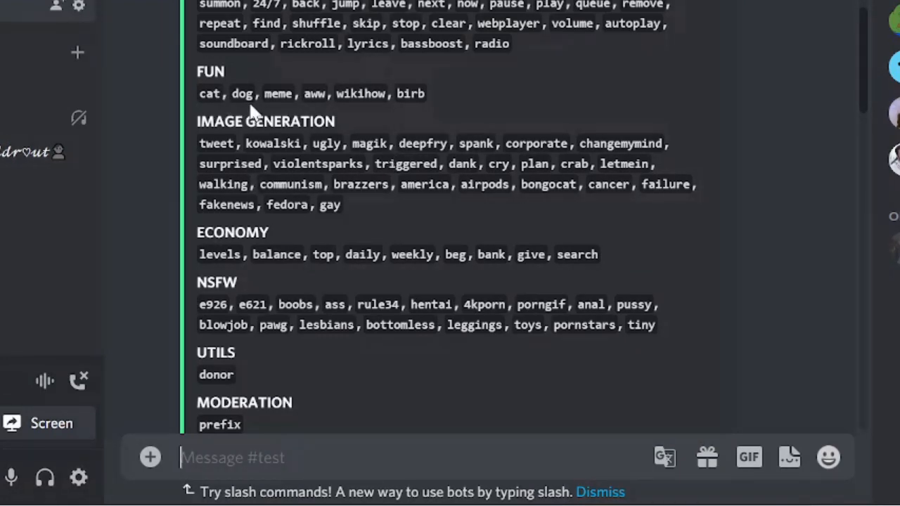
scroll(down, 3)
text(r)
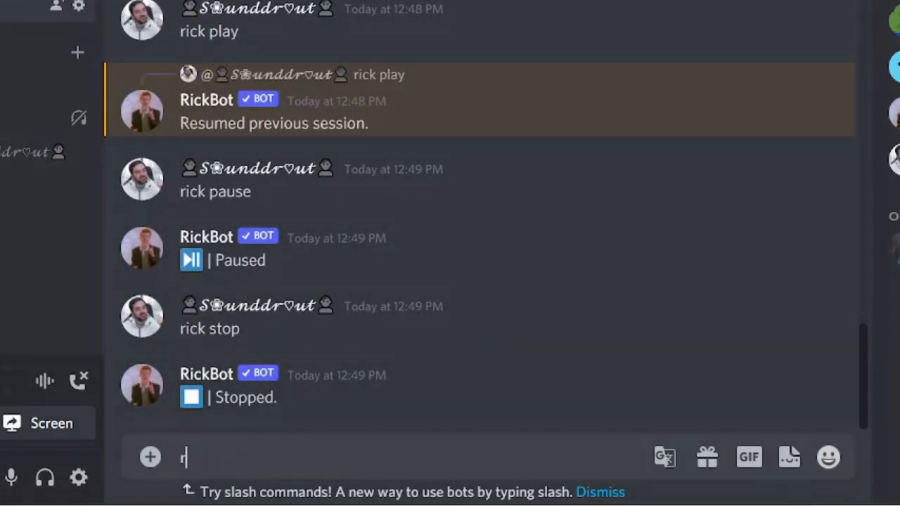
text(ick meme)
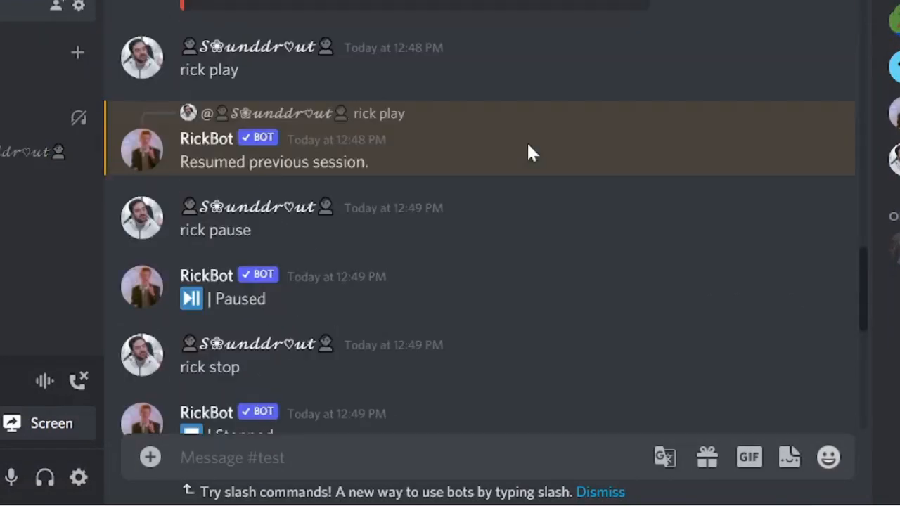
- View the posted Reddit meme, then send 'rick dank' so RickBot posts a dank meme image
scroll(up, 3)
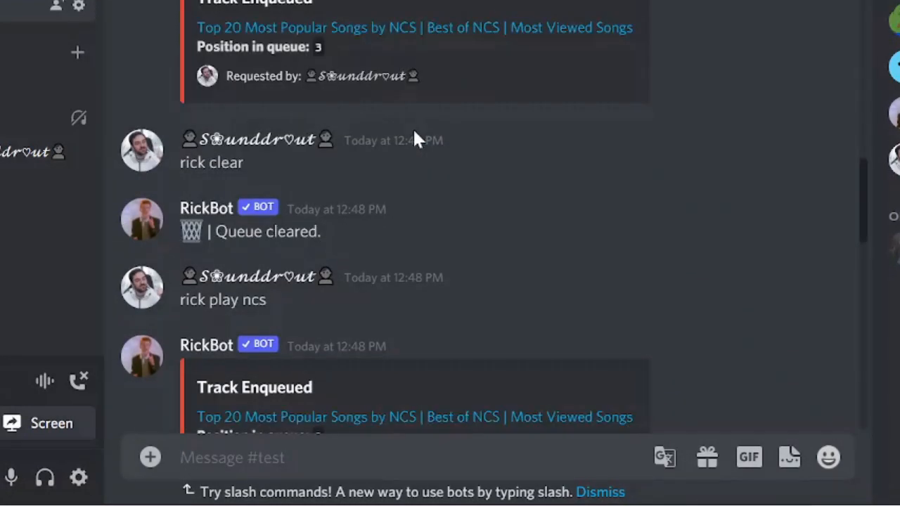
scroll(up, 3)
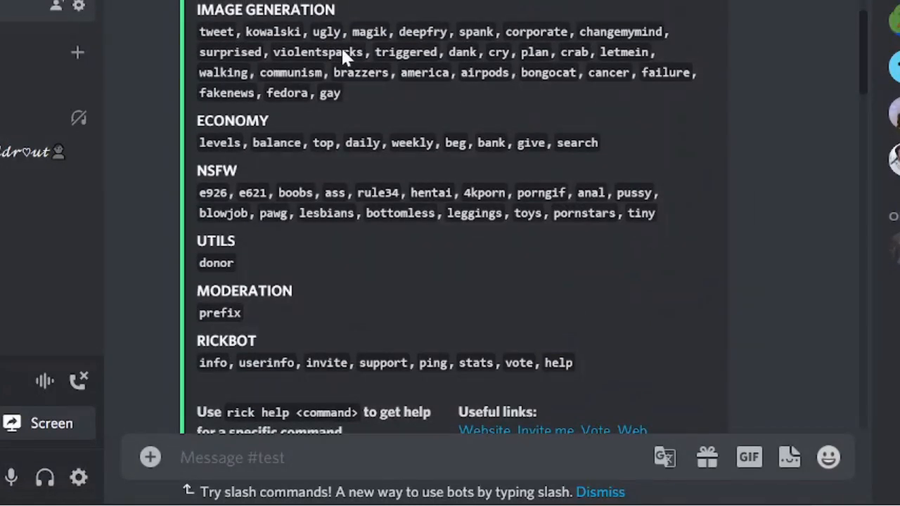
mouse_move(470, 88)
text(r)
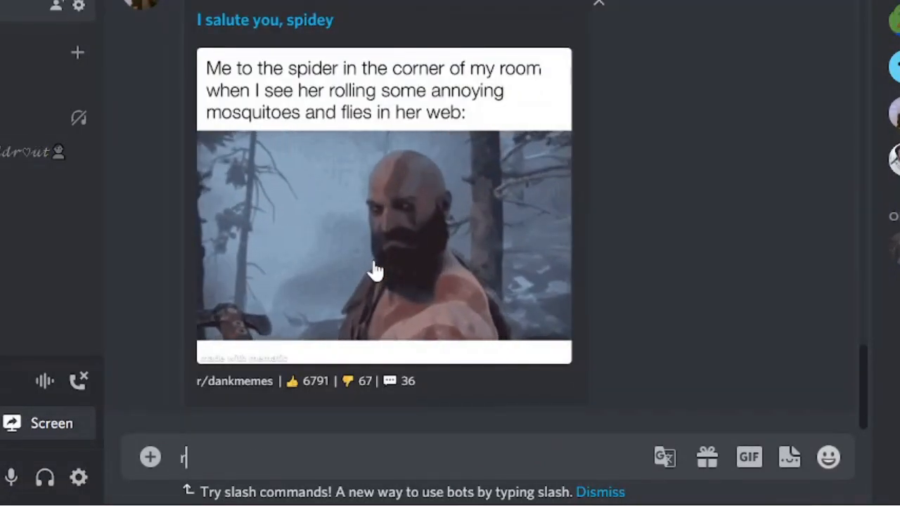
text(ick dank)
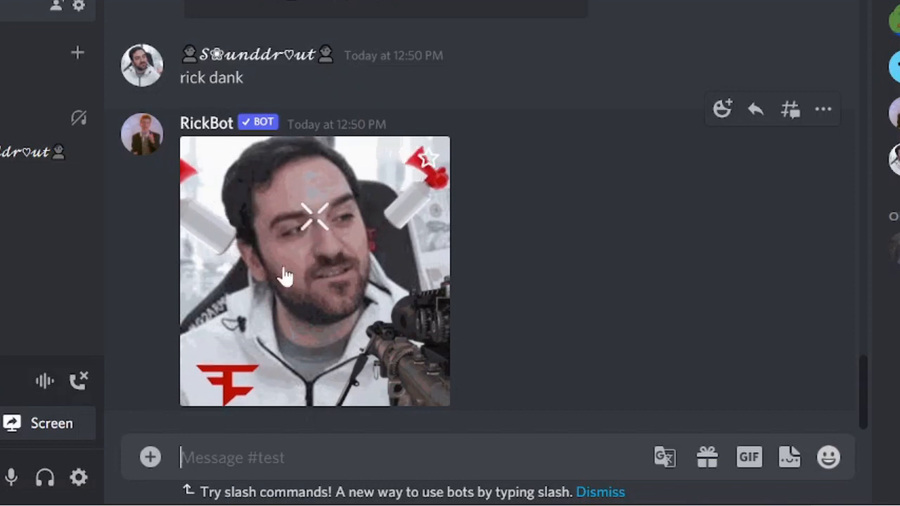
- Send "rick america" in #test so RickBot replies with a flag-overlaid image
text(r)
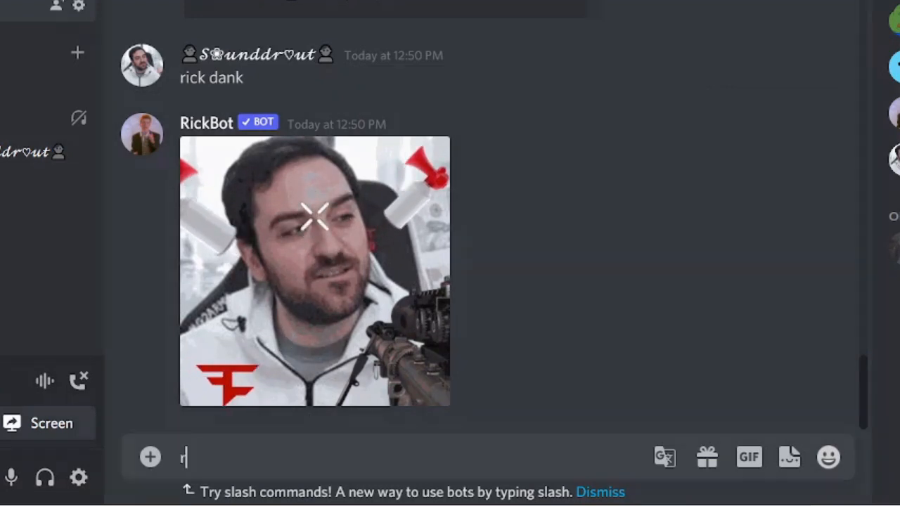
text(ick ameri)
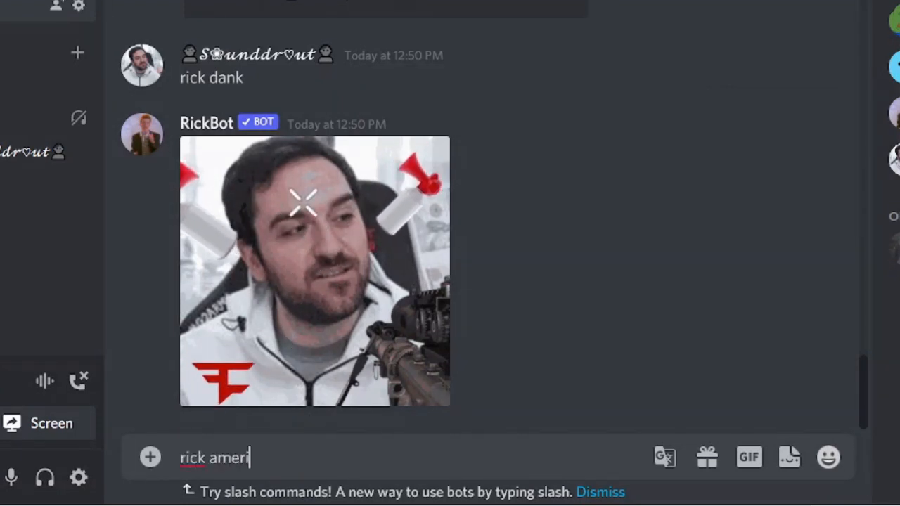
key(Return)
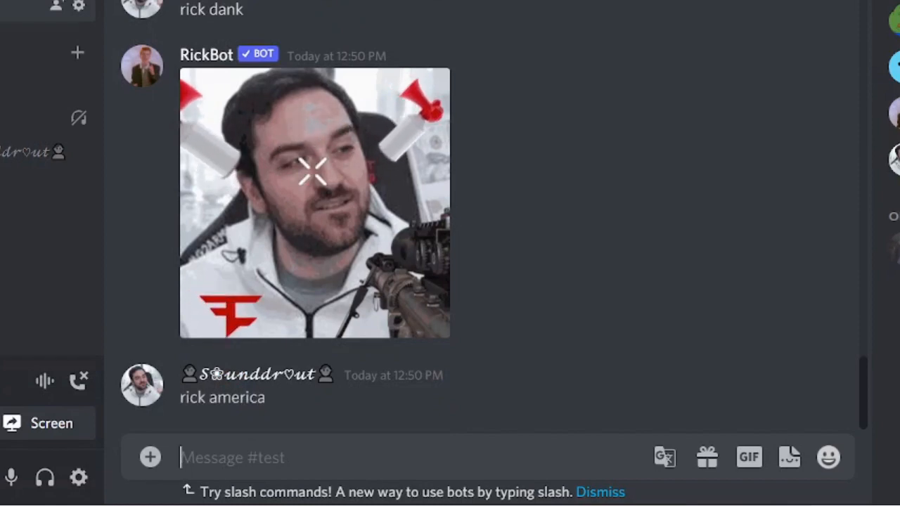
scroll(down, 3)
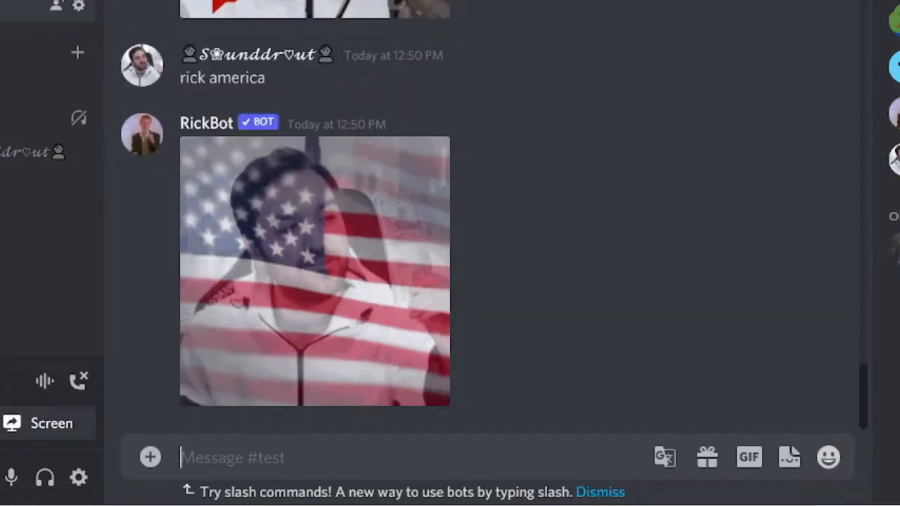
mouse_move(340, 354)
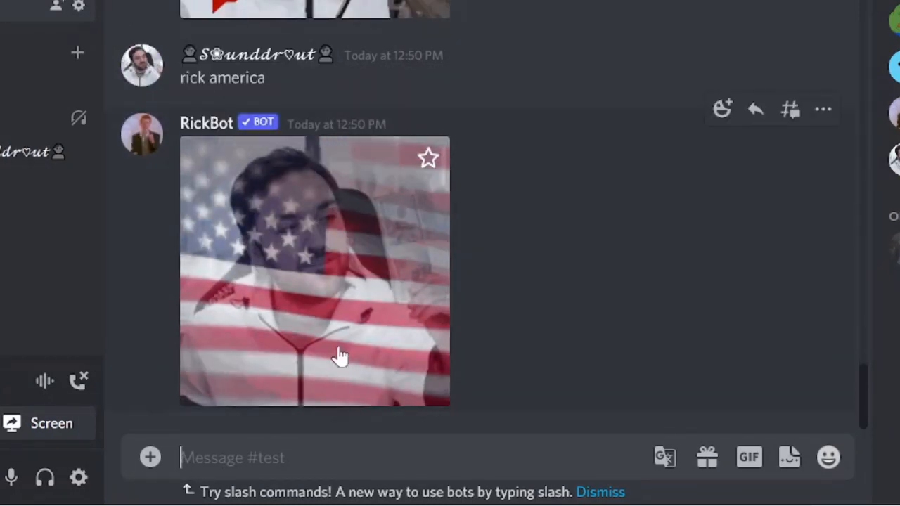